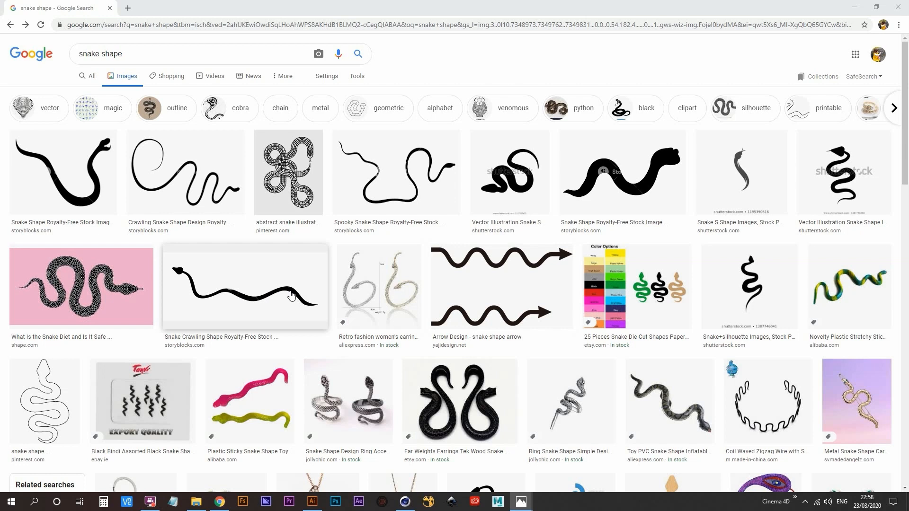
{"action": "mouse_move", "coordinate": [257, 304]}
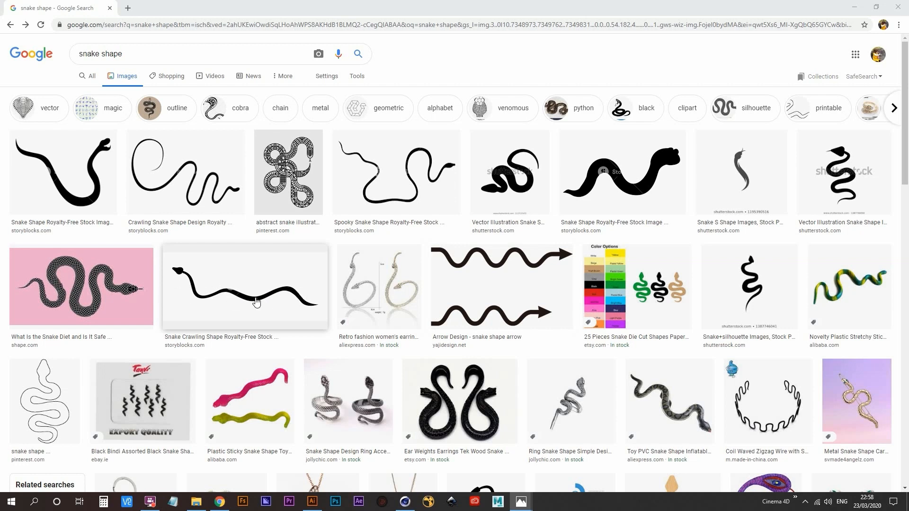
{"action": "mouse_move", "coordinate": [284, 304]}
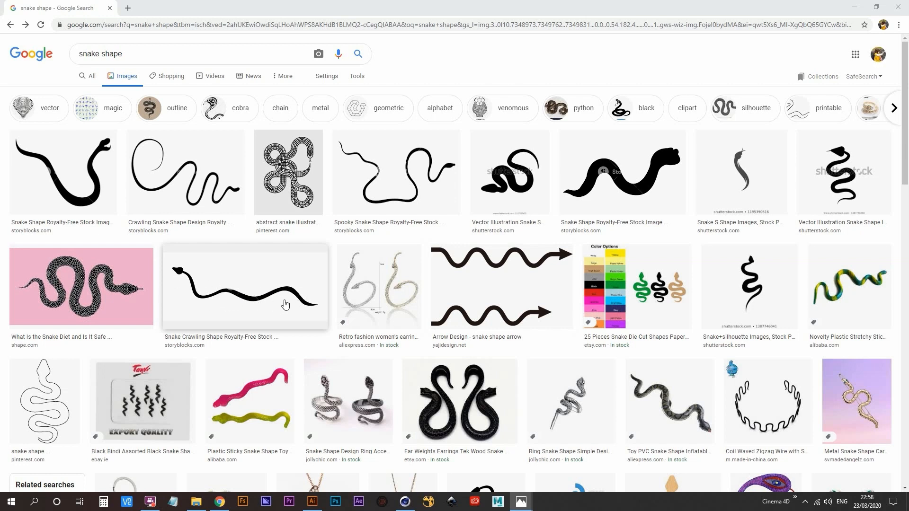
{"action": "mouse_move", "coordinate": [262, 304]}
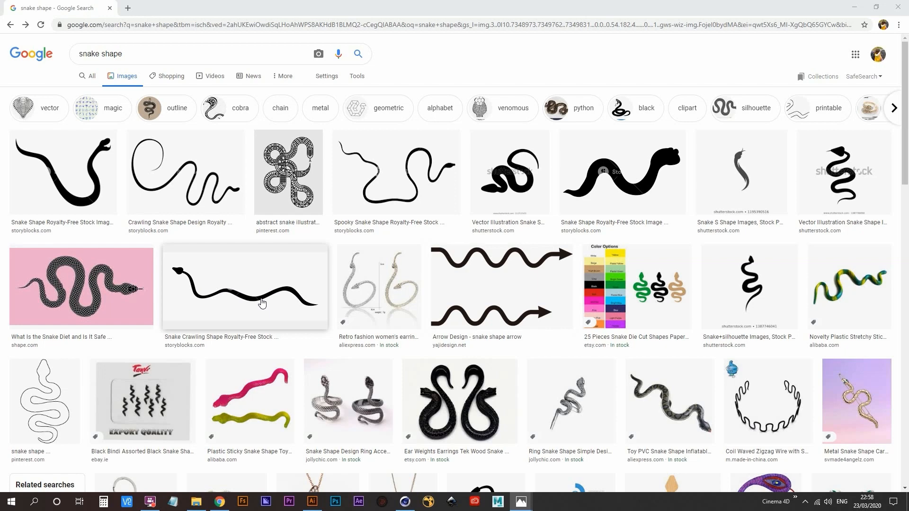
Pick the side-on crawling snake silhouette from the 'snake shape' image results
{"action": "left_click", "coordinate": [313, 501]}
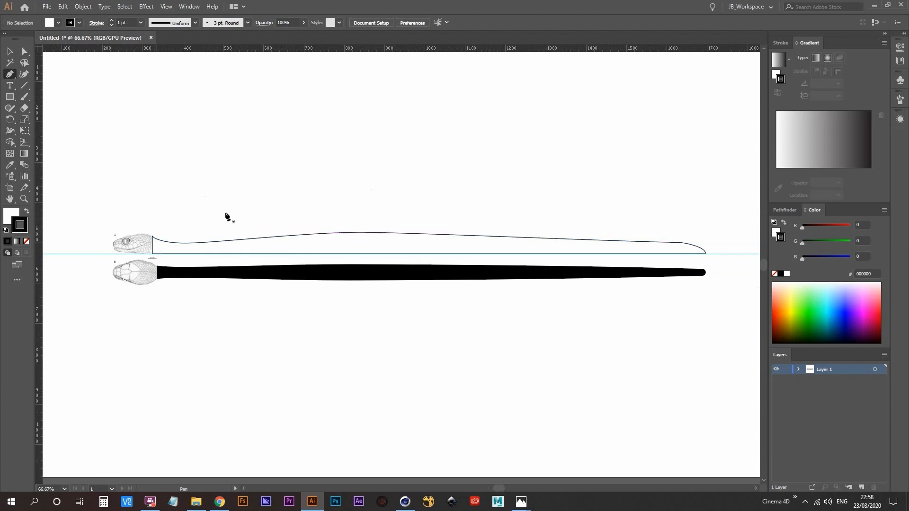
{"action": "mouse_move", "coordinate": [306, 239]}
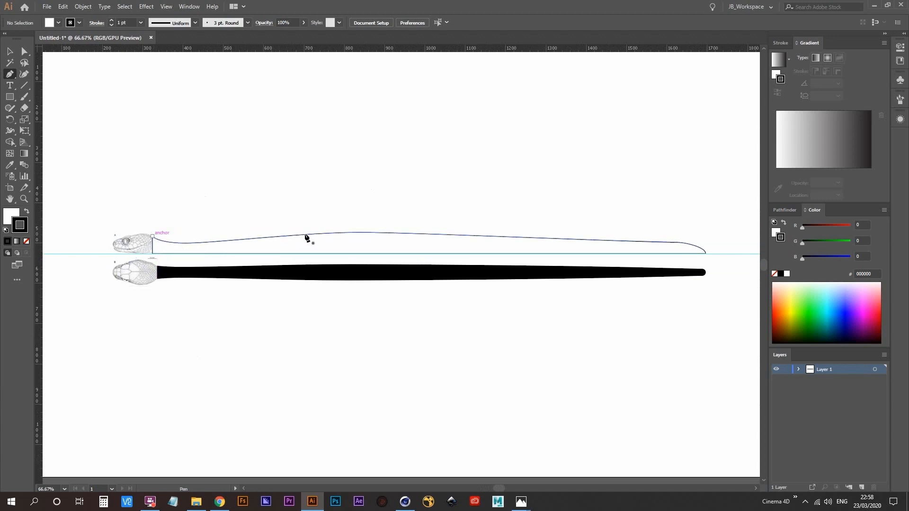
{"action": "left_click", "coordinate": [405, 502]}
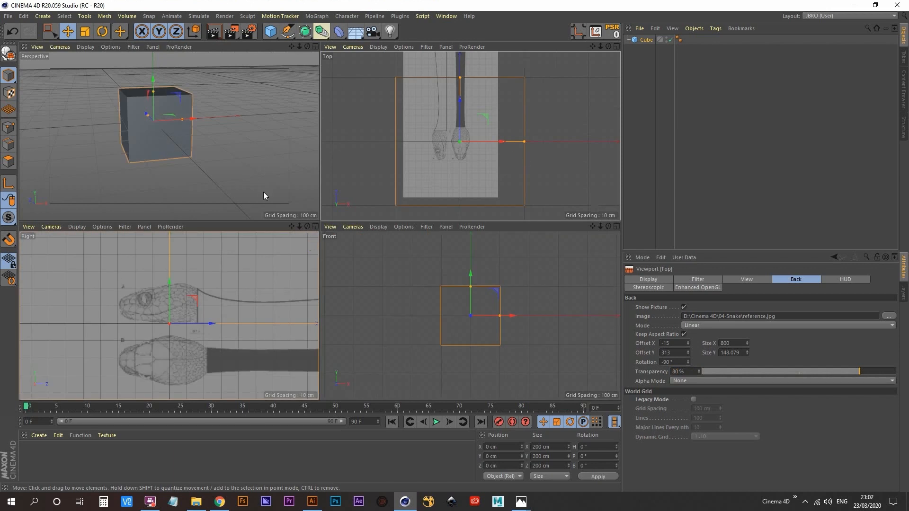
{"action": "mouse_move", "coordinate": [304, 234]}
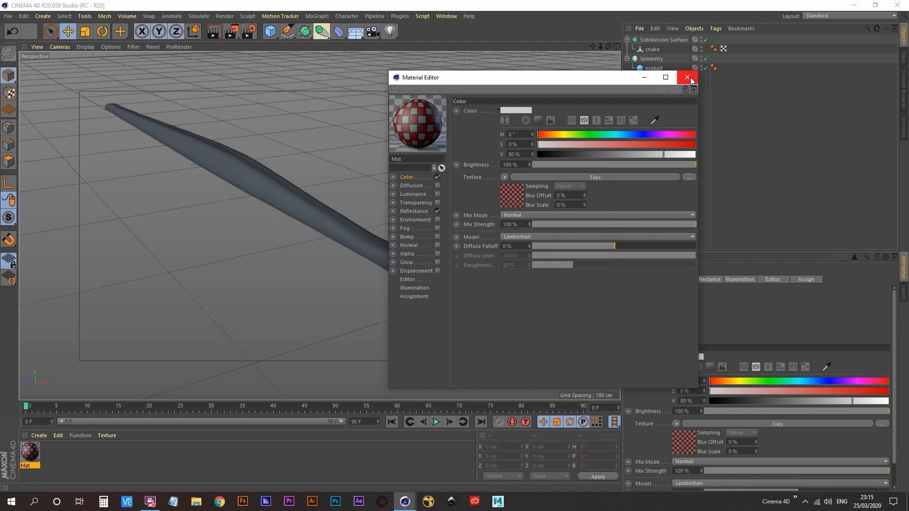
Close the Material Editor and change the snake texture tag's projection mode
{"action": "left_click", "coordinate": [689, 77]}
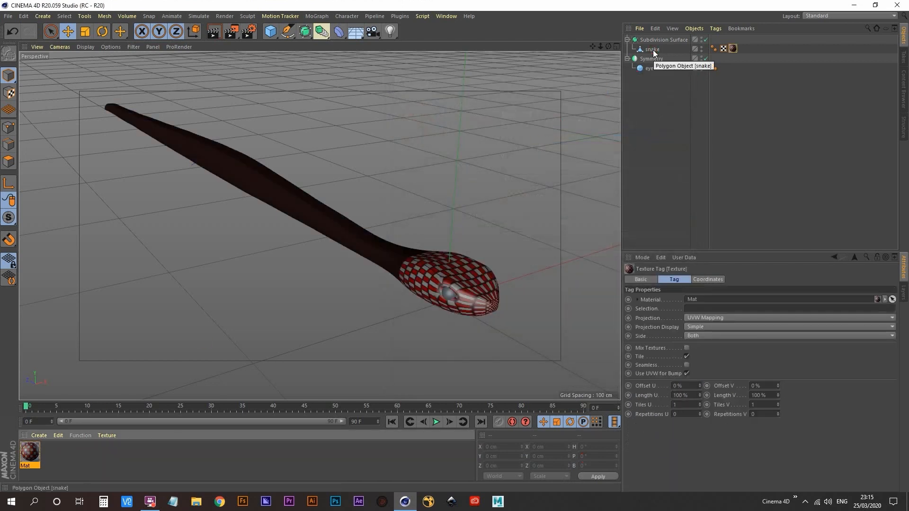
{"action": "left_click", "coordinate": [651, 59]}
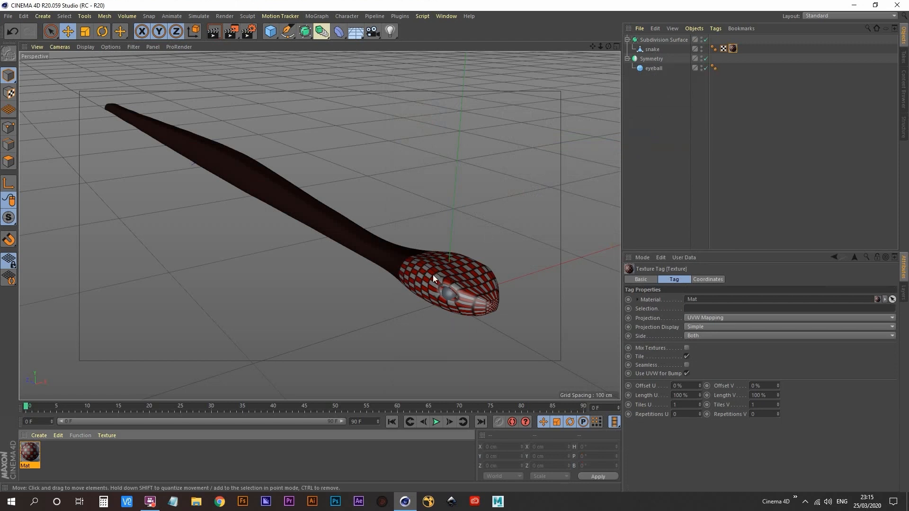
{"action": "mouse_move", "coordinate": [445, 284]}
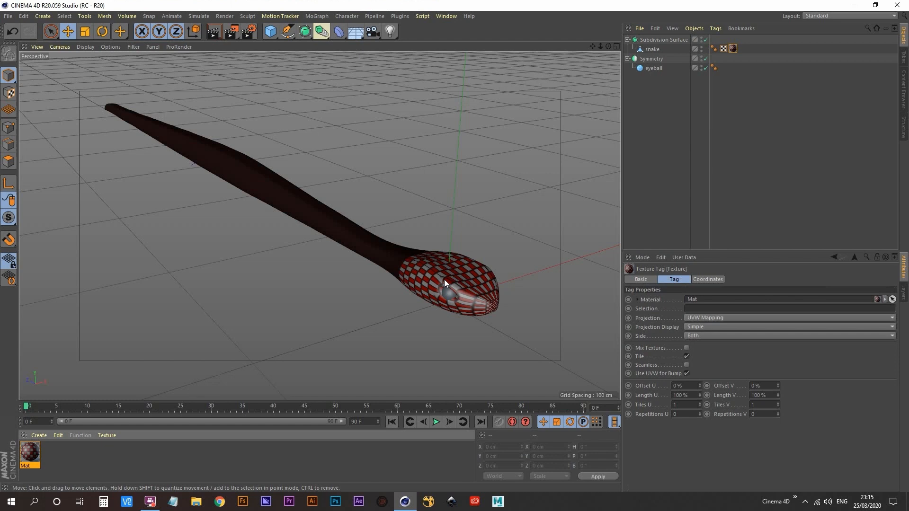
{"action": "left_click", "coordinate": [790, 318]}
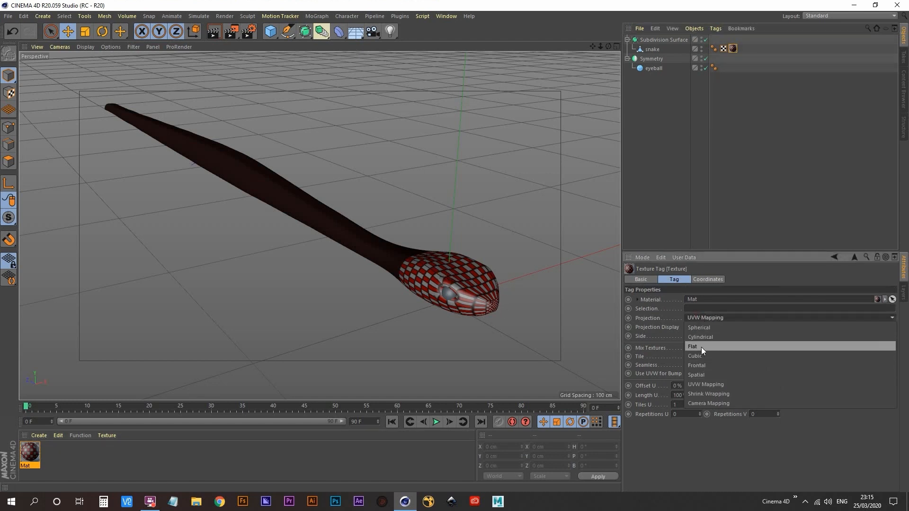
{"action": "left_click", "coordinate": [692, 346]}
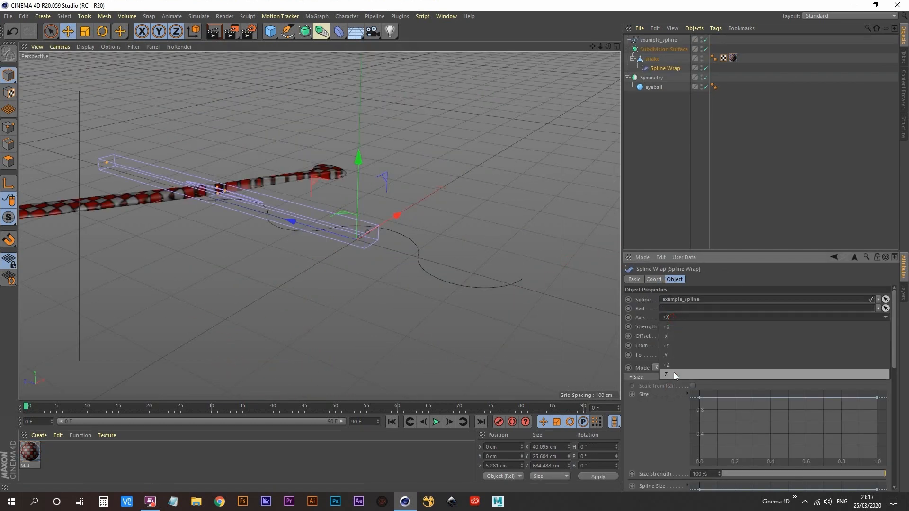
Set the Spline Wrap axis to -Z and adjust its Offset along the spline
{"action": "left_click", "coordinate": [666, 374]}
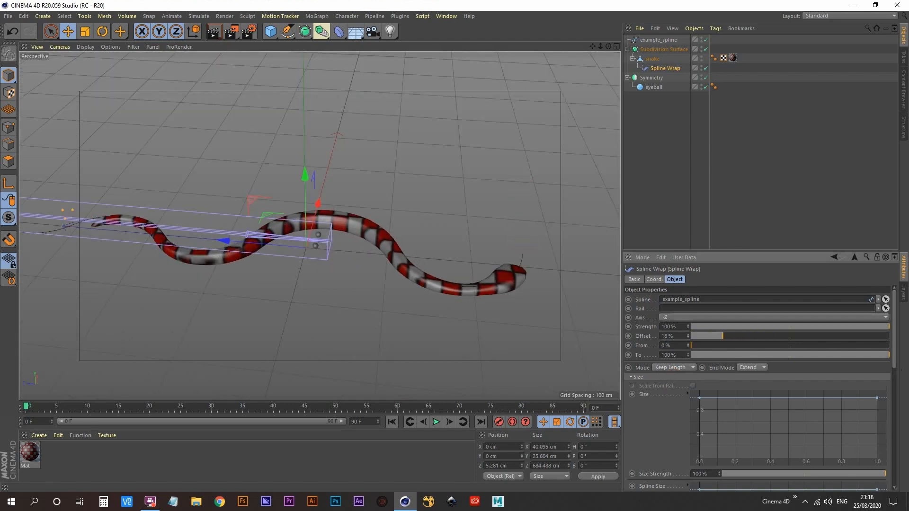
{"action": "left_click_drag", "start_coordinate": [722, 336], "coordinate": [693, 335]}
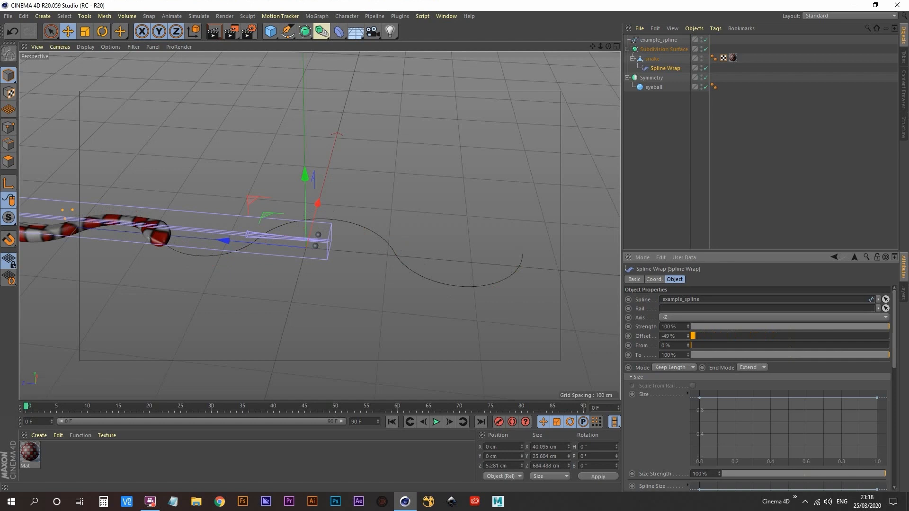
{"action": "left_click_drag", "start_coordinate": [693, 336], "coordinate": [718, 336]}
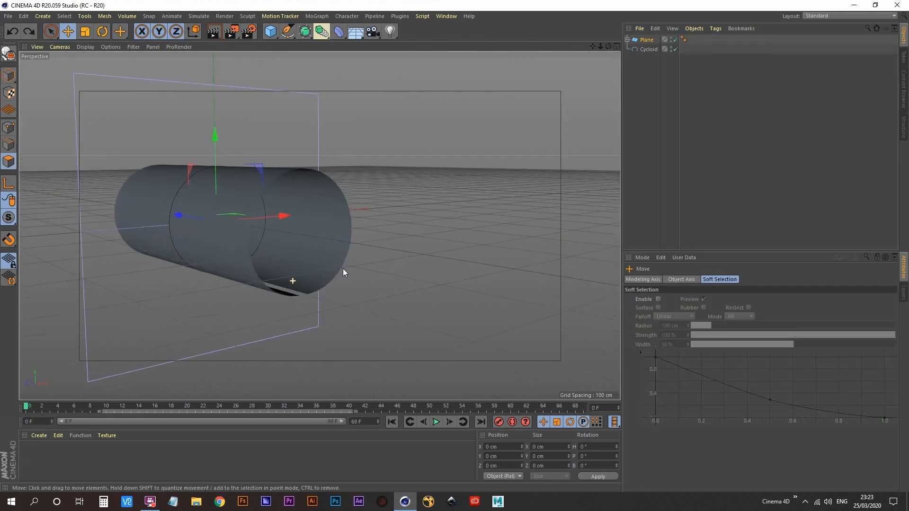
Go to frame 0 and scrub the timeline to preview the plane uncurling
{"action": "left_click_drag", "start_coordinate": [342, 273], "coordinate": [452, 168]}
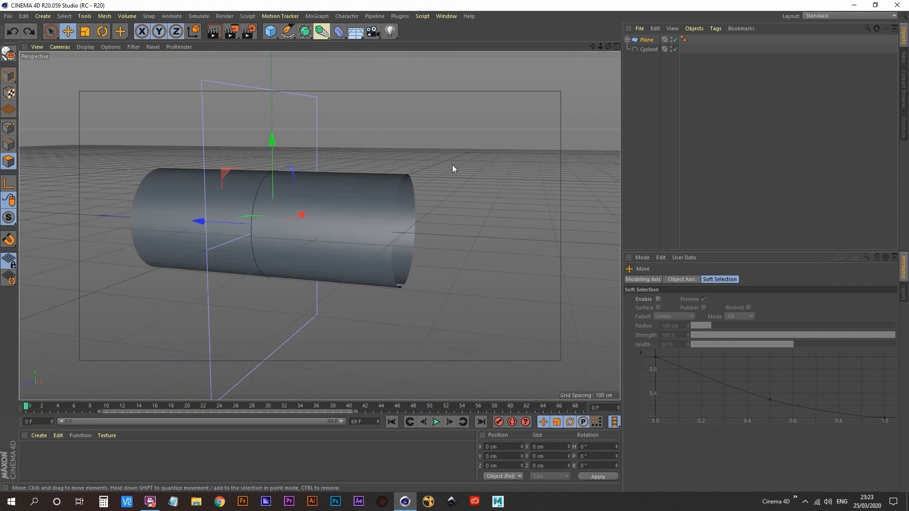
{"action": "mouse_move", "coordinate": [155, 225]}
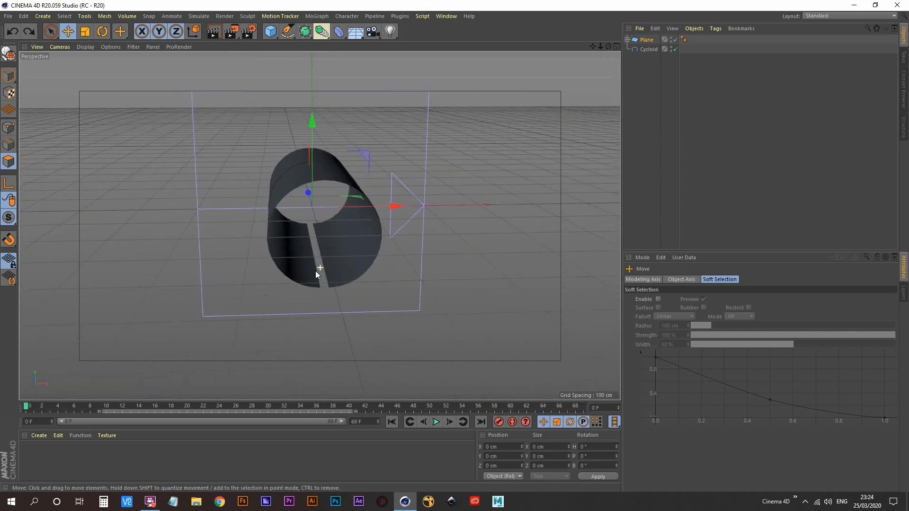
{"action": "left_click", "coordinate": [50, 31]}
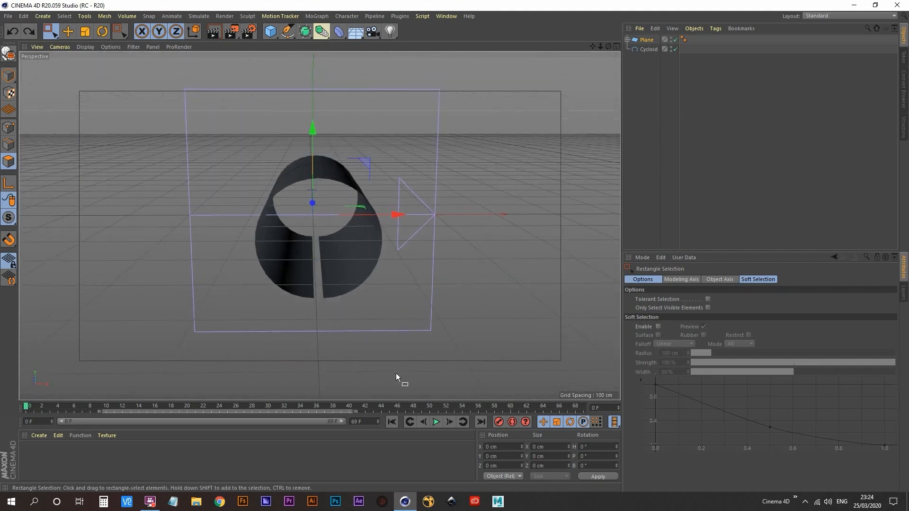
{"action": "left_click", "coordinate": [29, 407]}
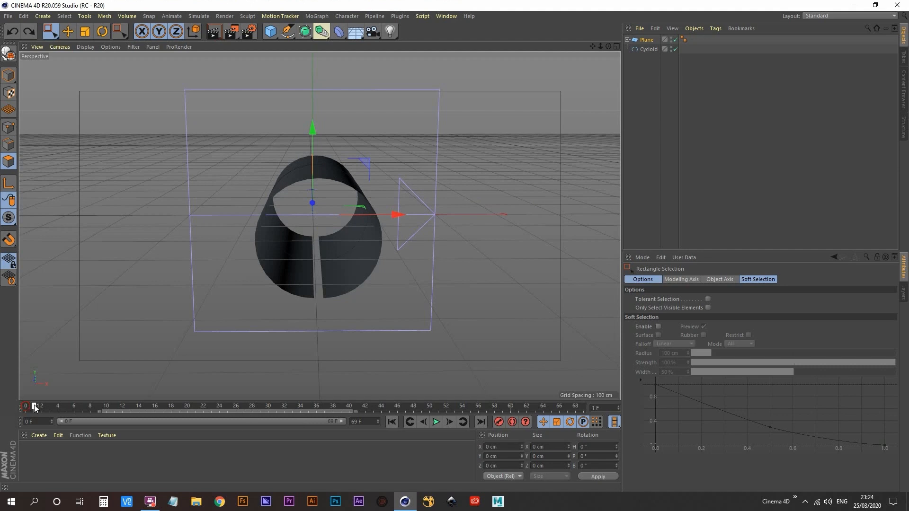
{"action": "left_click_drag", "start_coordinate": [34, 405], "coordinate": [463, 406]}
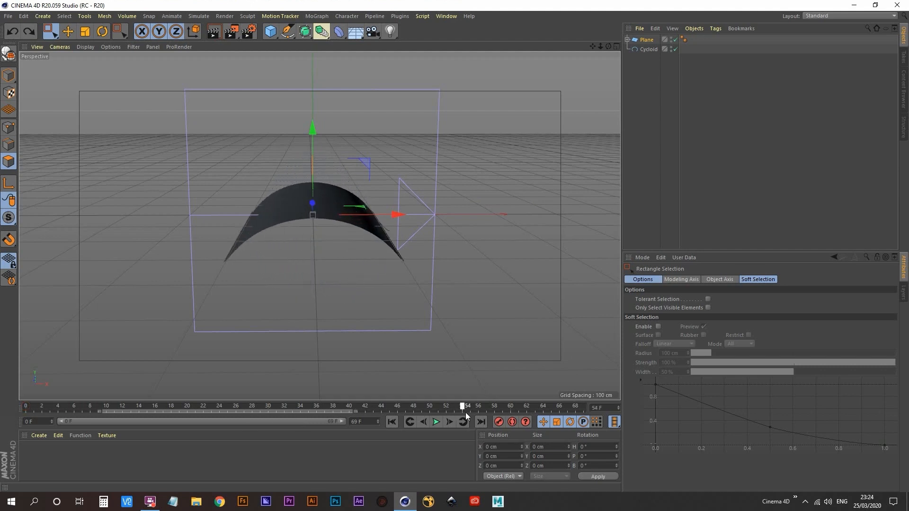
{"action": "left_click_drag", "start_coordinate": [462, 410], "coordinate": [365, 410]}
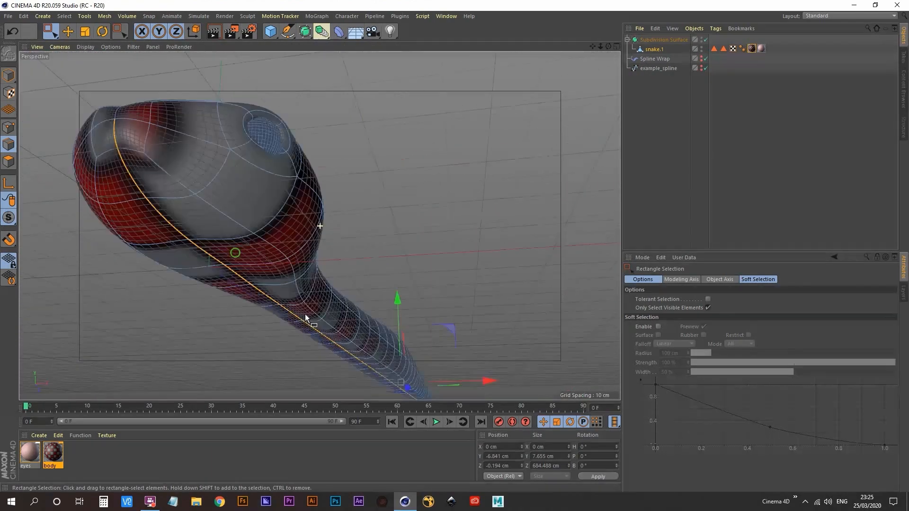
Switch the Layout to BP - UV Edit to see the snake's unwrapped UVs
{"action": "left_click", "coordinate": [844, 16]}
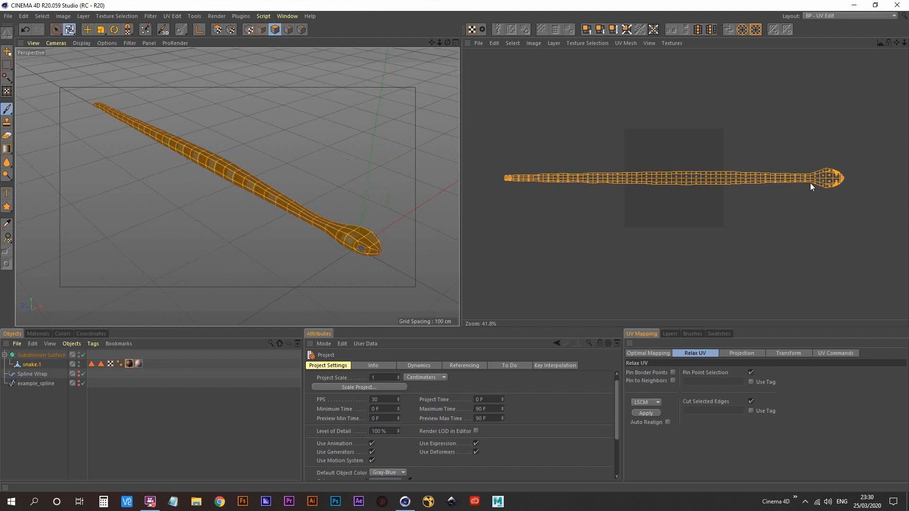
{"action": "left_click", "coordinate": [646, 413]}
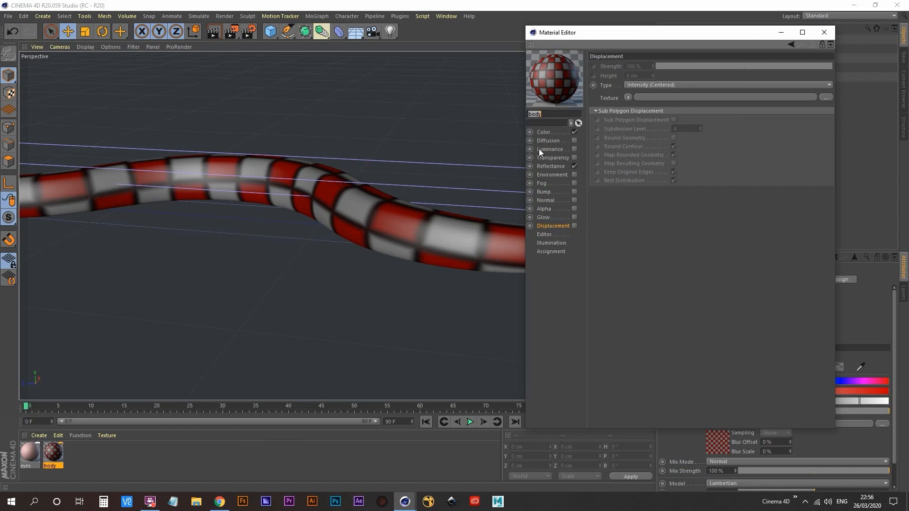
Clear the checker from the body material's Color texture and choose Load Image
{"action": "left_click", "coordinate": [543, 131]}
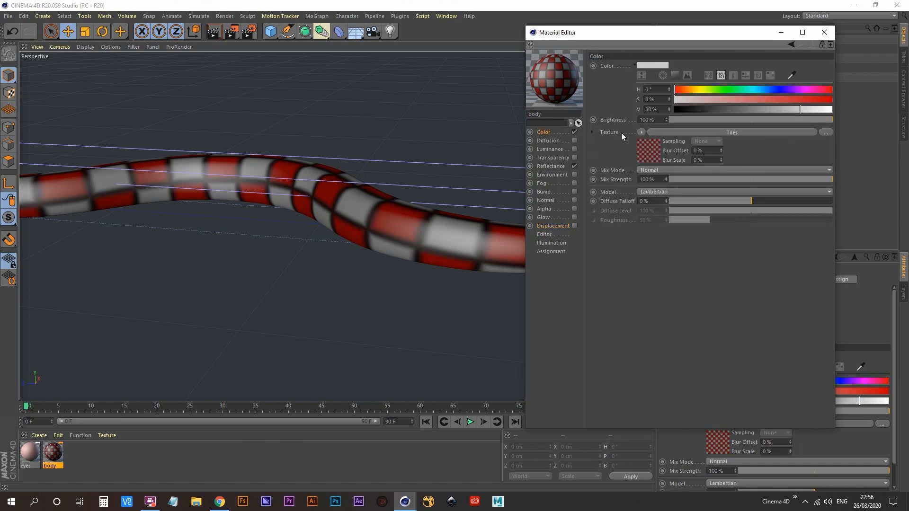
{"action": "left_click", "coordinate": [641, 132]}
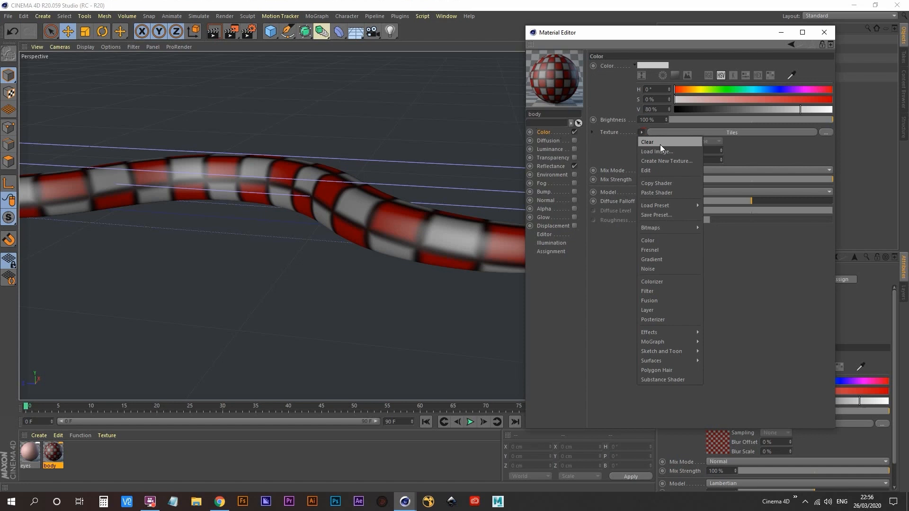
{"action": "left_click", "coordinate": [656, 152]}
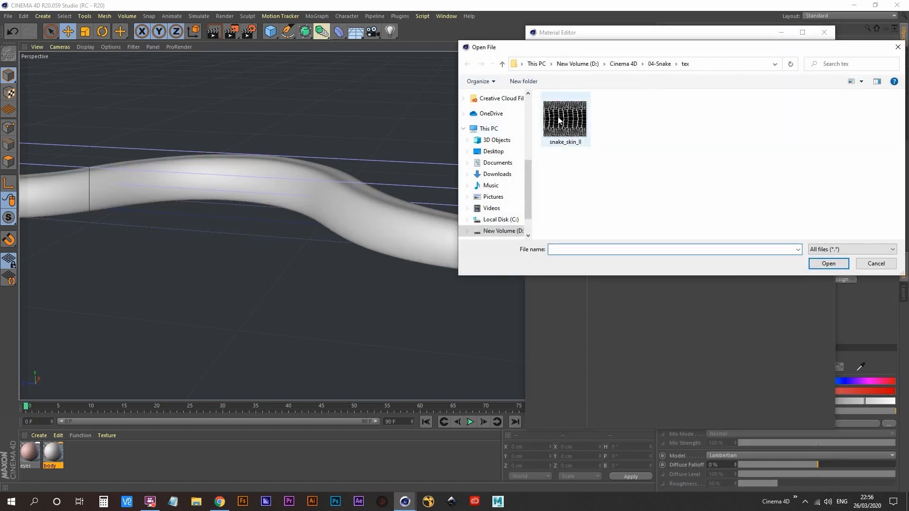
{"action": "mouse_move", "coordinate": [570, 128]}
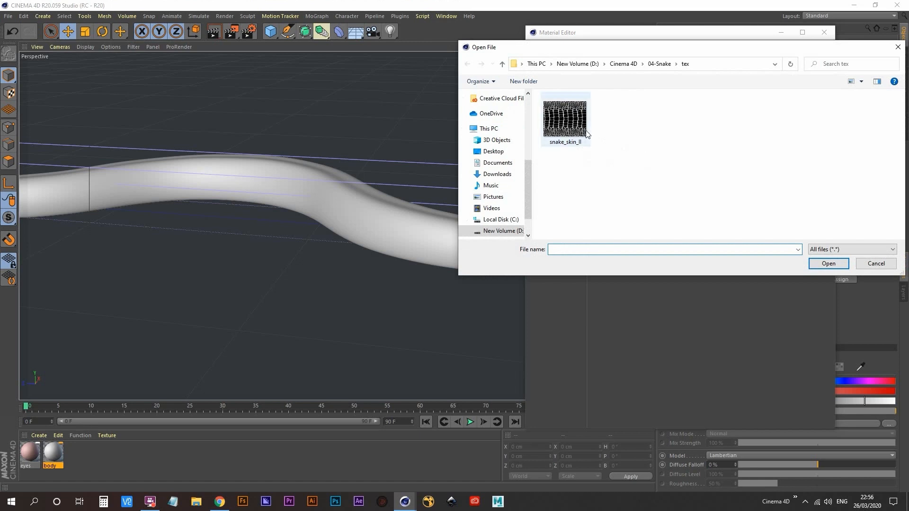
{"action": "mouse_move", "coordinate": [590, 124]}
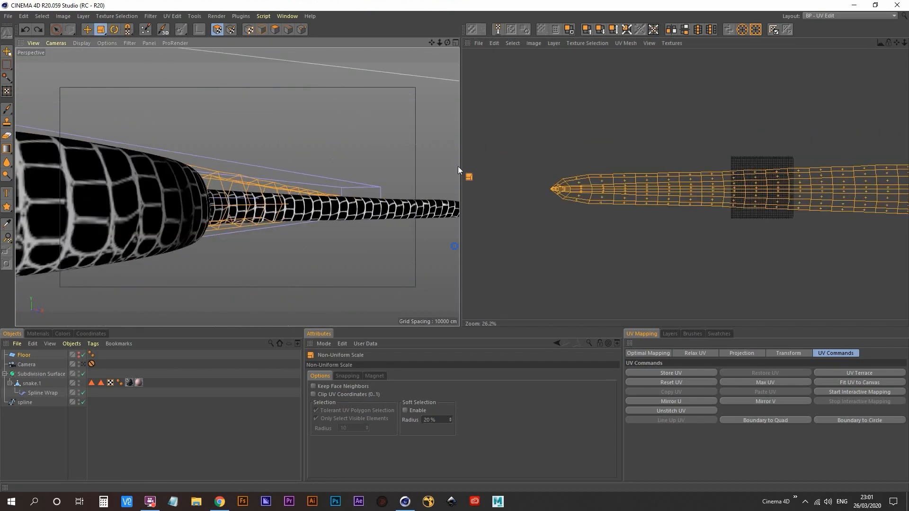
Apply snake_skin_II to the body colour and stretch the UVs with Non-Uniform Scale
{"action": "scroll", "scroll_direction": "down", "scroll_amount": 3}
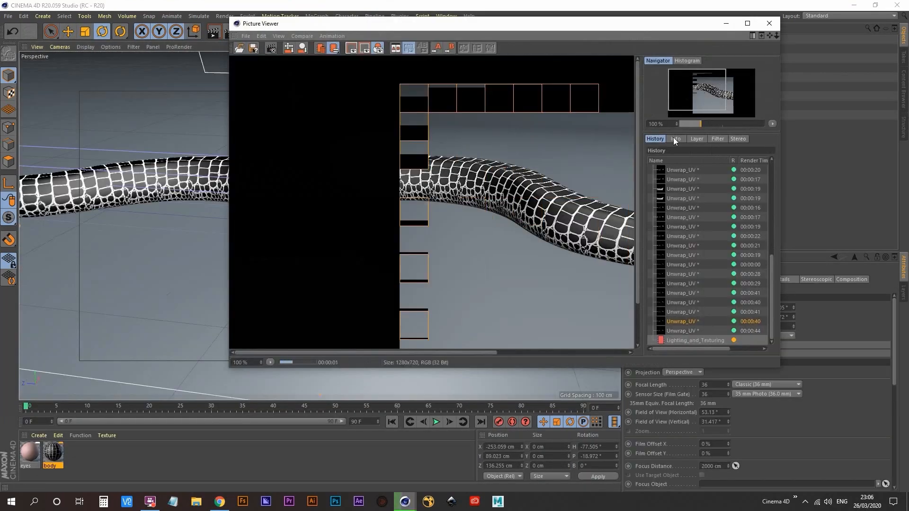
Maximise the Picture Viewer to inspect the scale-textured snake render
{"action": "left_click", "coordinate": [747, 23]}
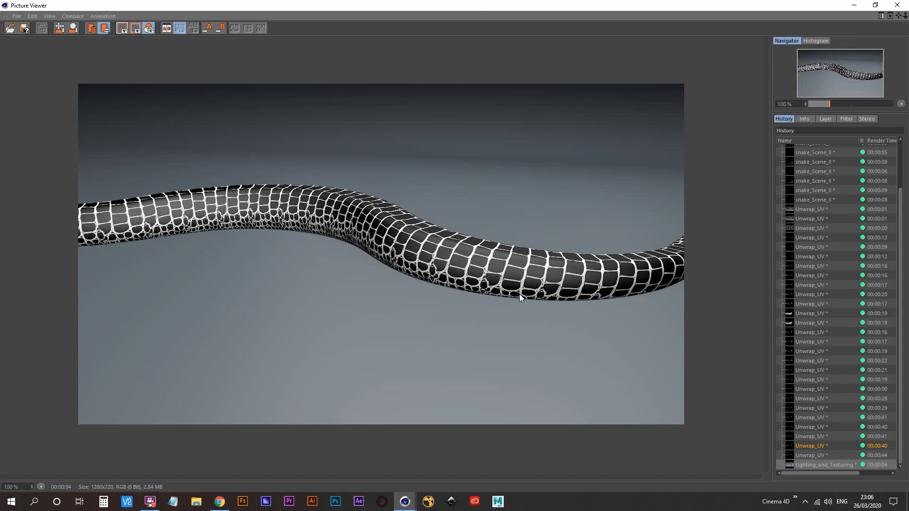
{"action": "mouse_move", "coordinate": [272, 253]}
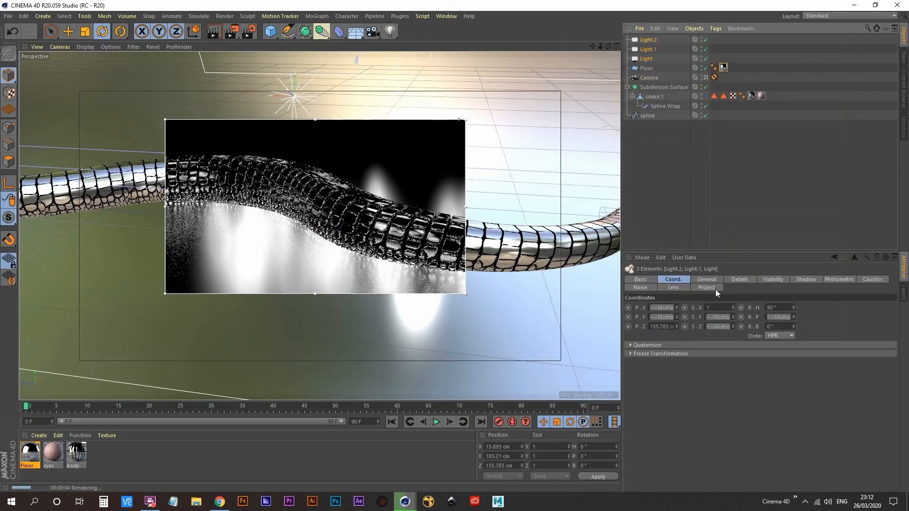
Open the projection settings for the three lights
{"action": "left_click", "coordinate": [707, 287]}
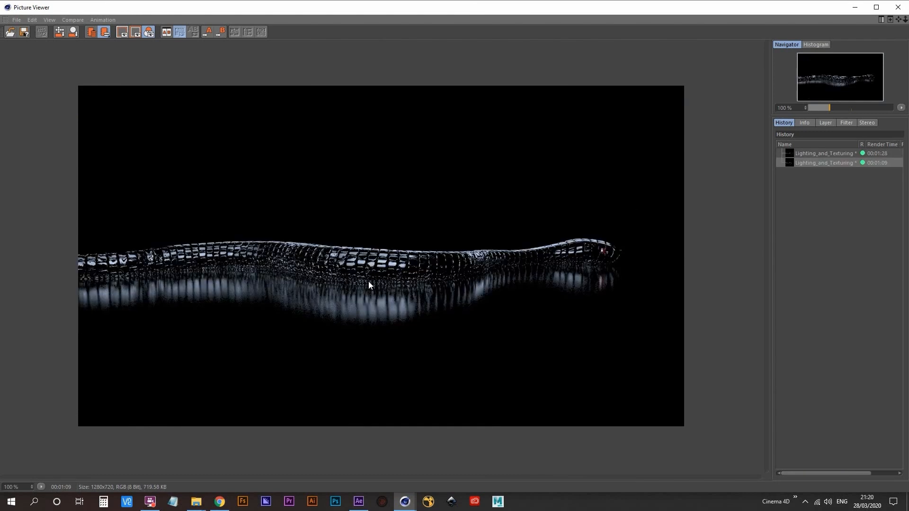
{"action": "mouse_move", "coordinate": [369, 293]}
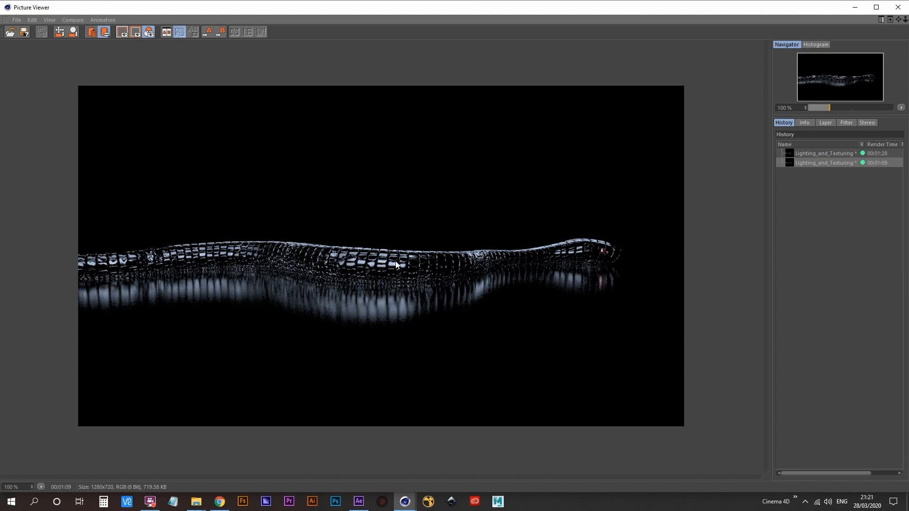
{"action": "mouse_move", "coordinate": [386, 288]}
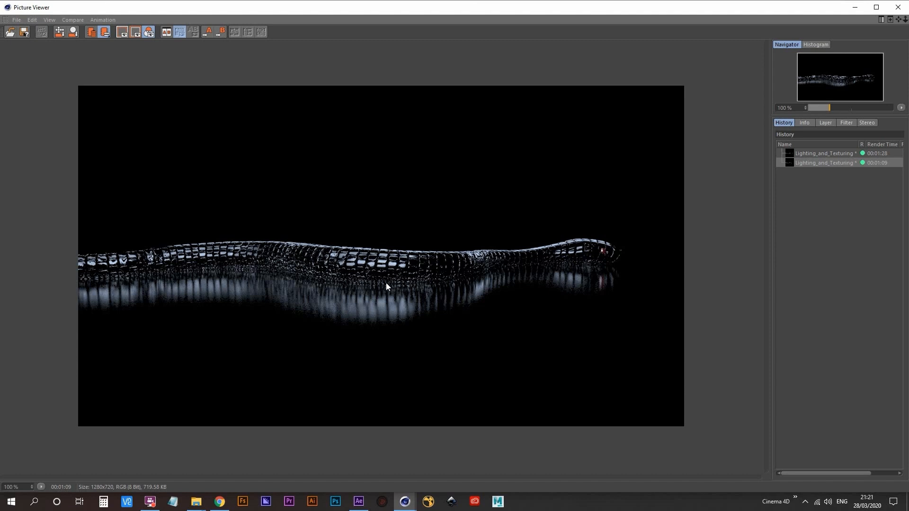
{"action": "mouse_move", "coordinate": [253, 288]}
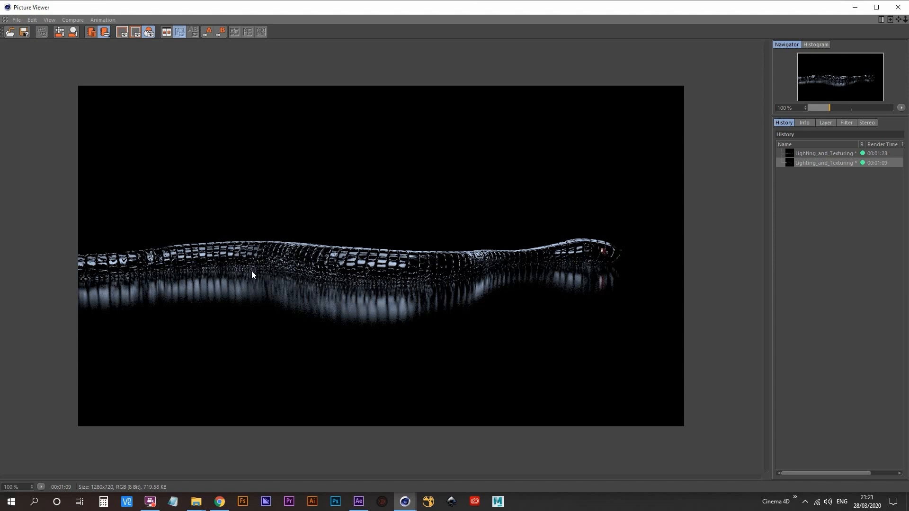
{"action": "mouse_move", "coordinate": [506, 269]}
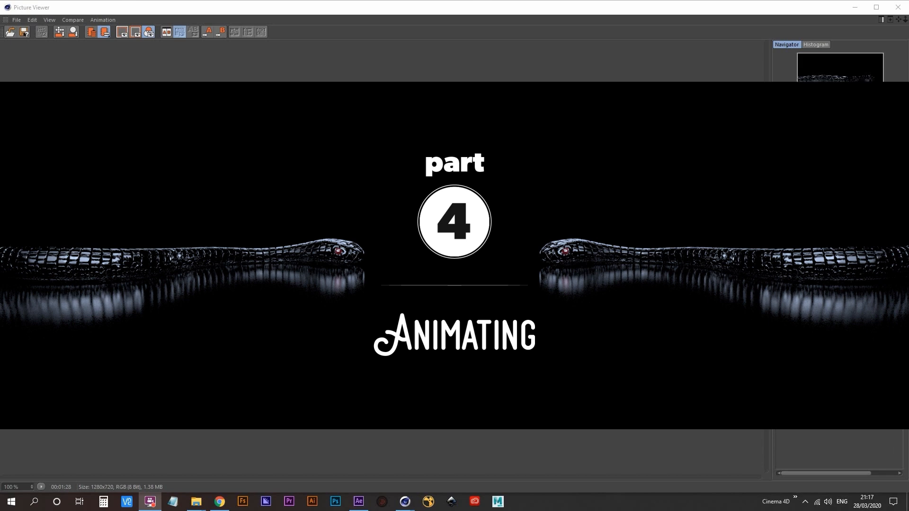
{"action": "left_click", "coordinate": [404, 501]}
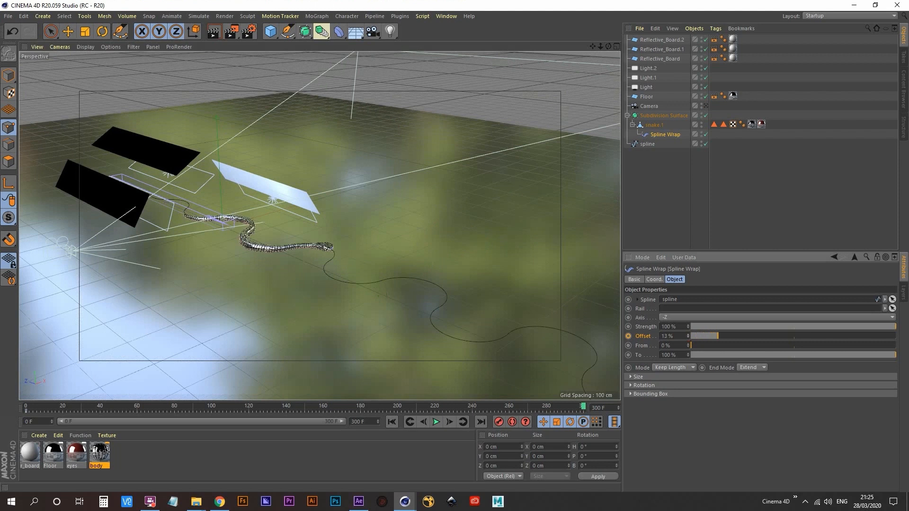
Increase the Spline Wrap Offset to move the snake further along the spline
{"action": "left_click_drag", "start_coordinate": [705, 336], "coordinate": [748, 336]}
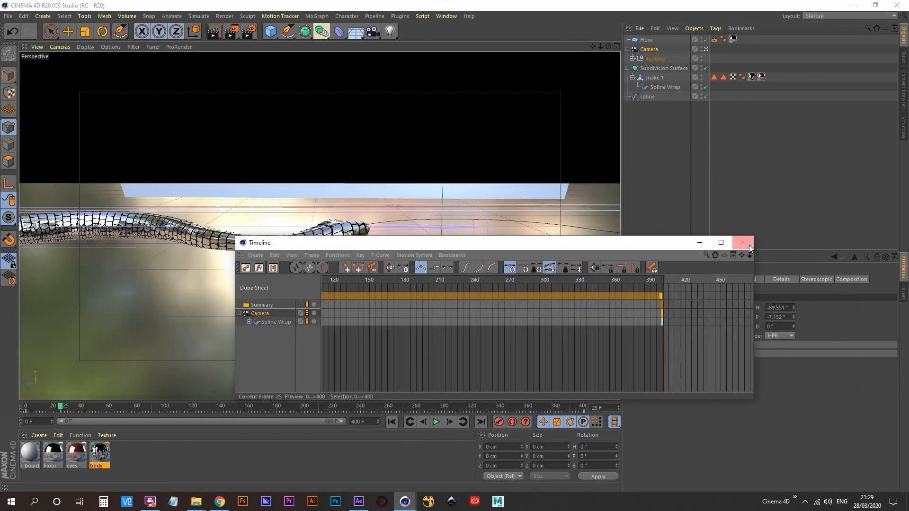
Close the Timeline and play the animation forward with the camera following
{"action": "left_click", "coordinate": [743, 242]}
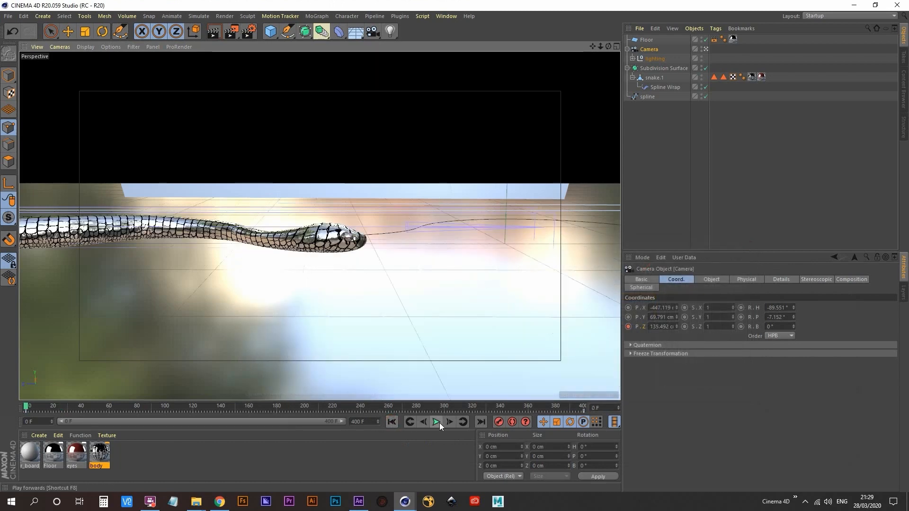
{"action": "left_click", "coordinate": [436, 422]}
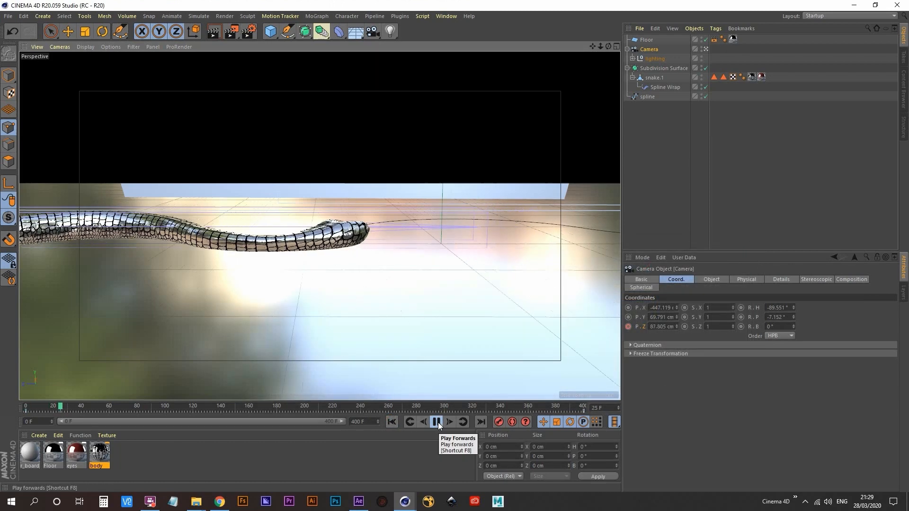
{"action": "left_click", "coordinate": [435, 422]}
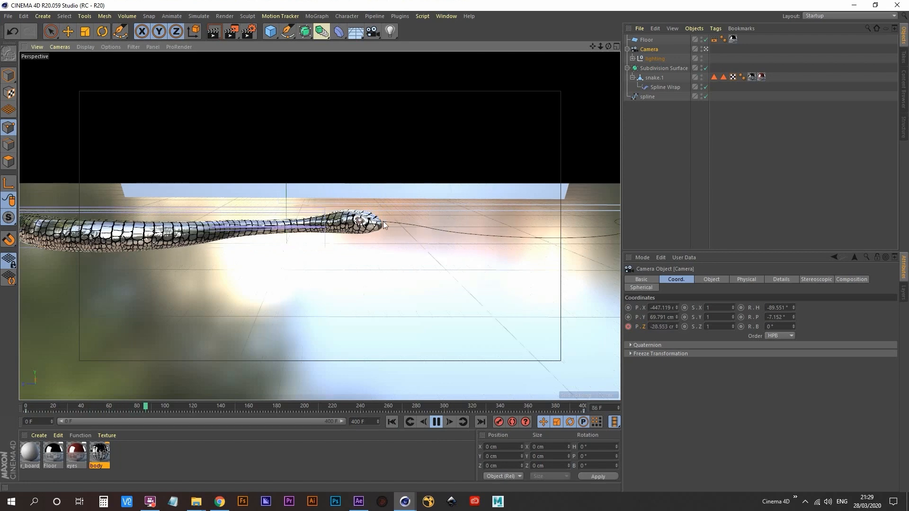